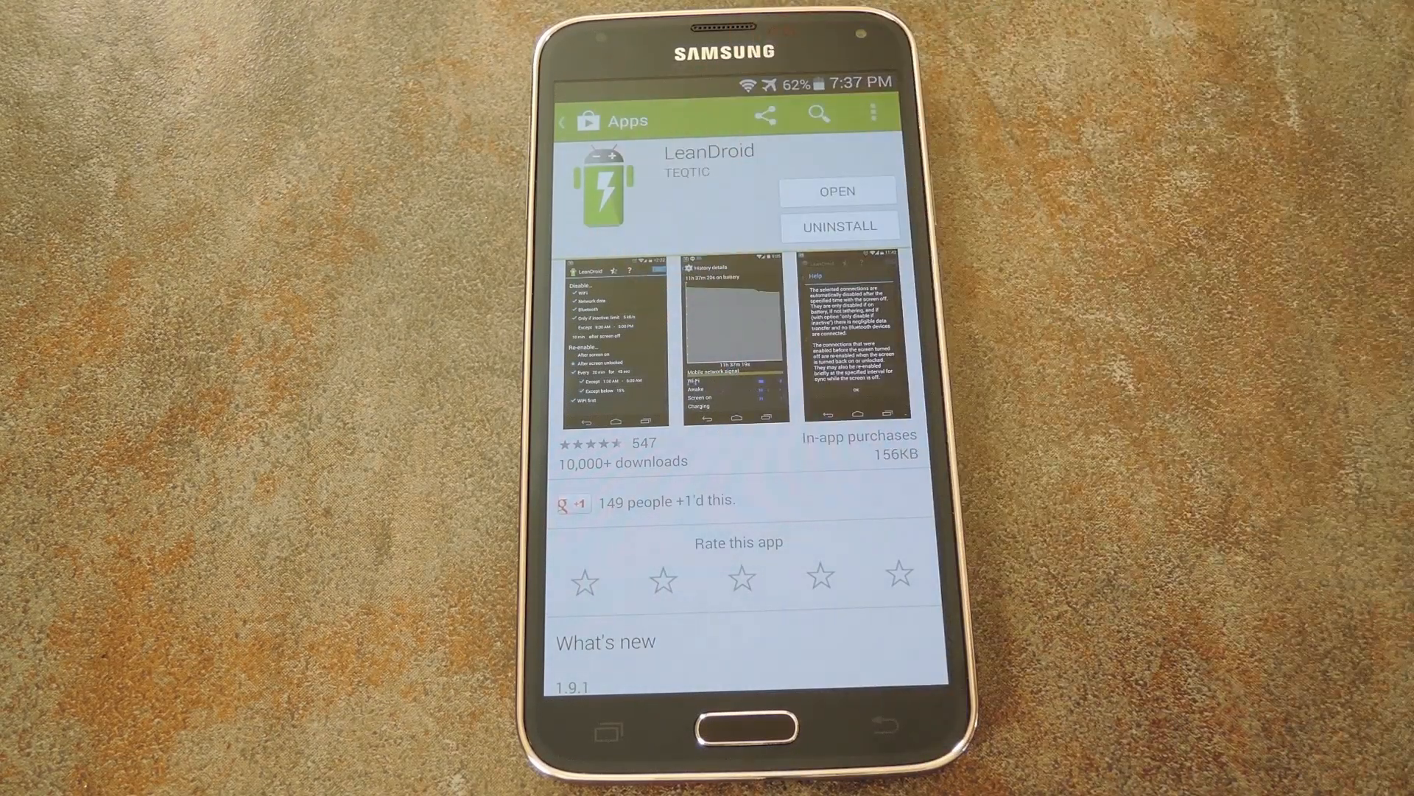
- Launch the installed LeanDroid app from its Play Store page
{"action": "left_click", "coordinate": [835, 190]}
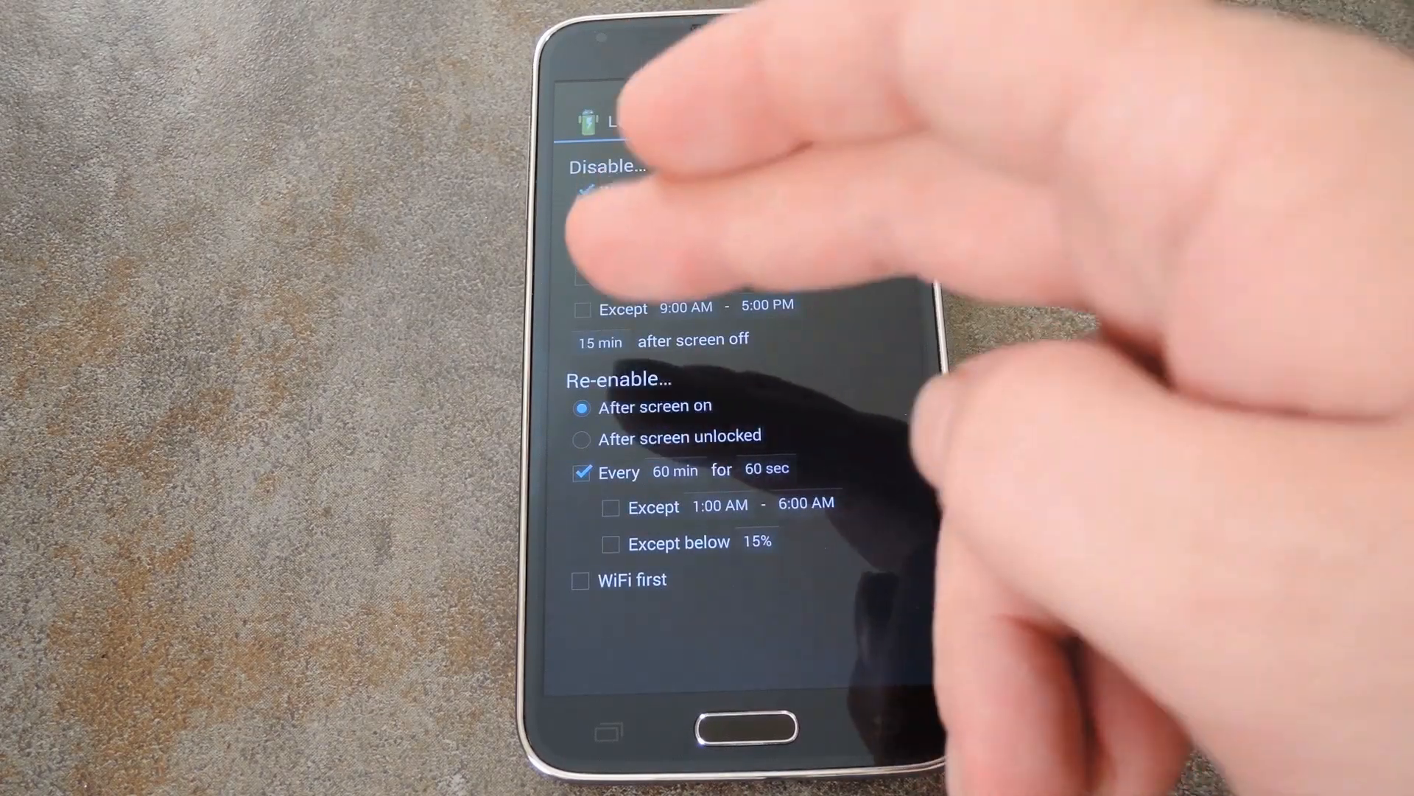
- Set the after-screen-off disable delay to 1 min instead of 15 min
{"action": "left_click", "coordinate": [598, 341]}
{"action": "type", "text": "1"}
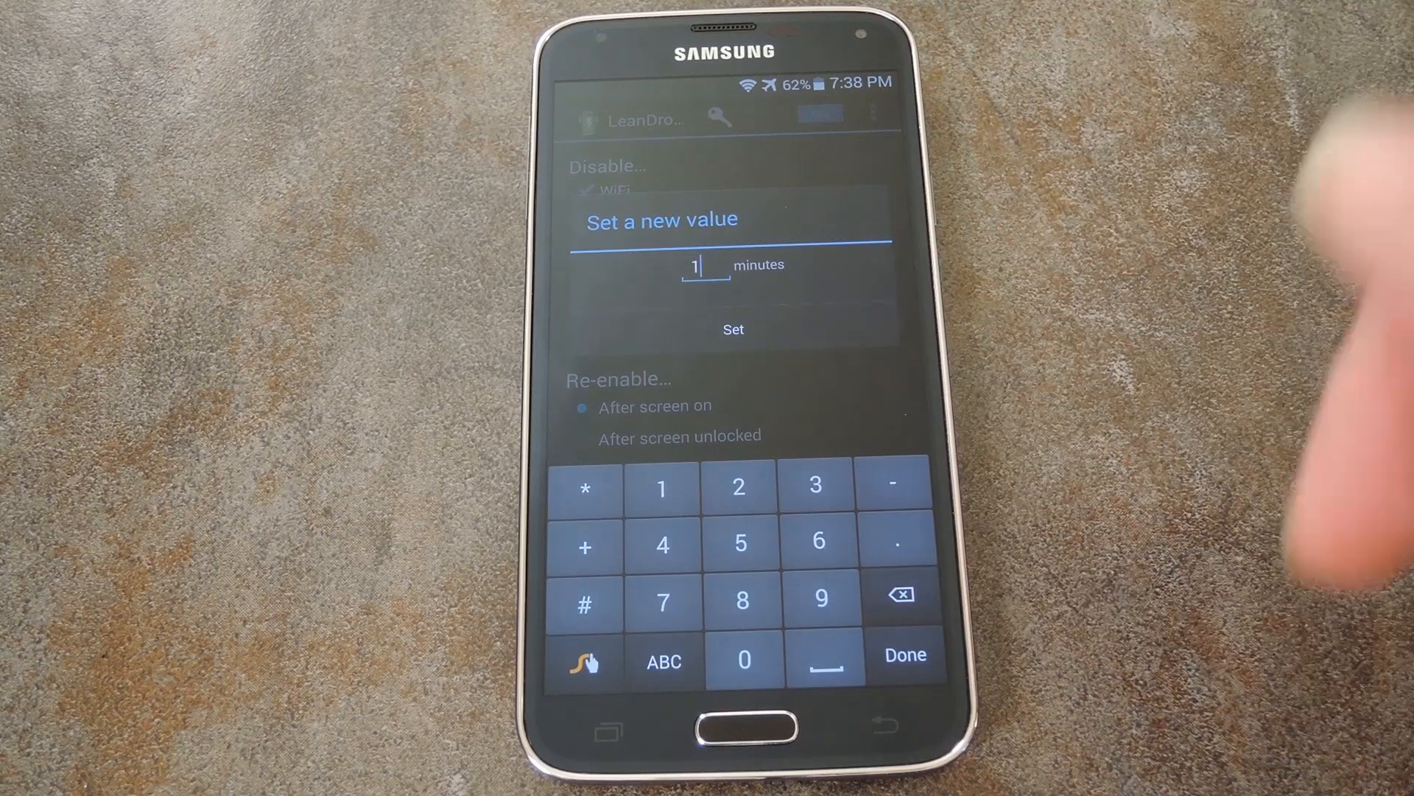
{"action": "left_click", "coordinate": [733, 328]}
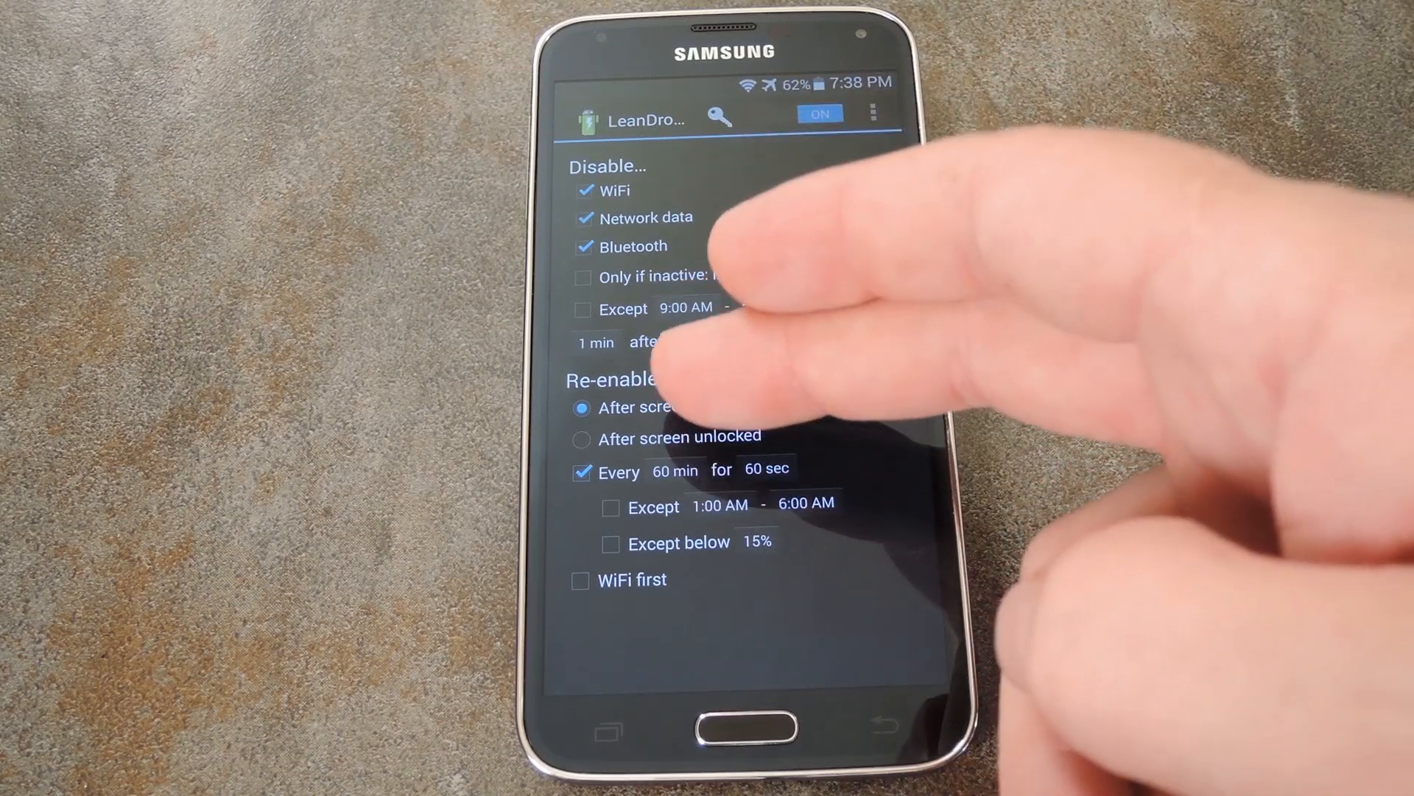
- Re-enable after screen unlock and periodically every 30 min, dismissing the premium prompt
{"action": "left_click", "coordinate": [582, 436]}
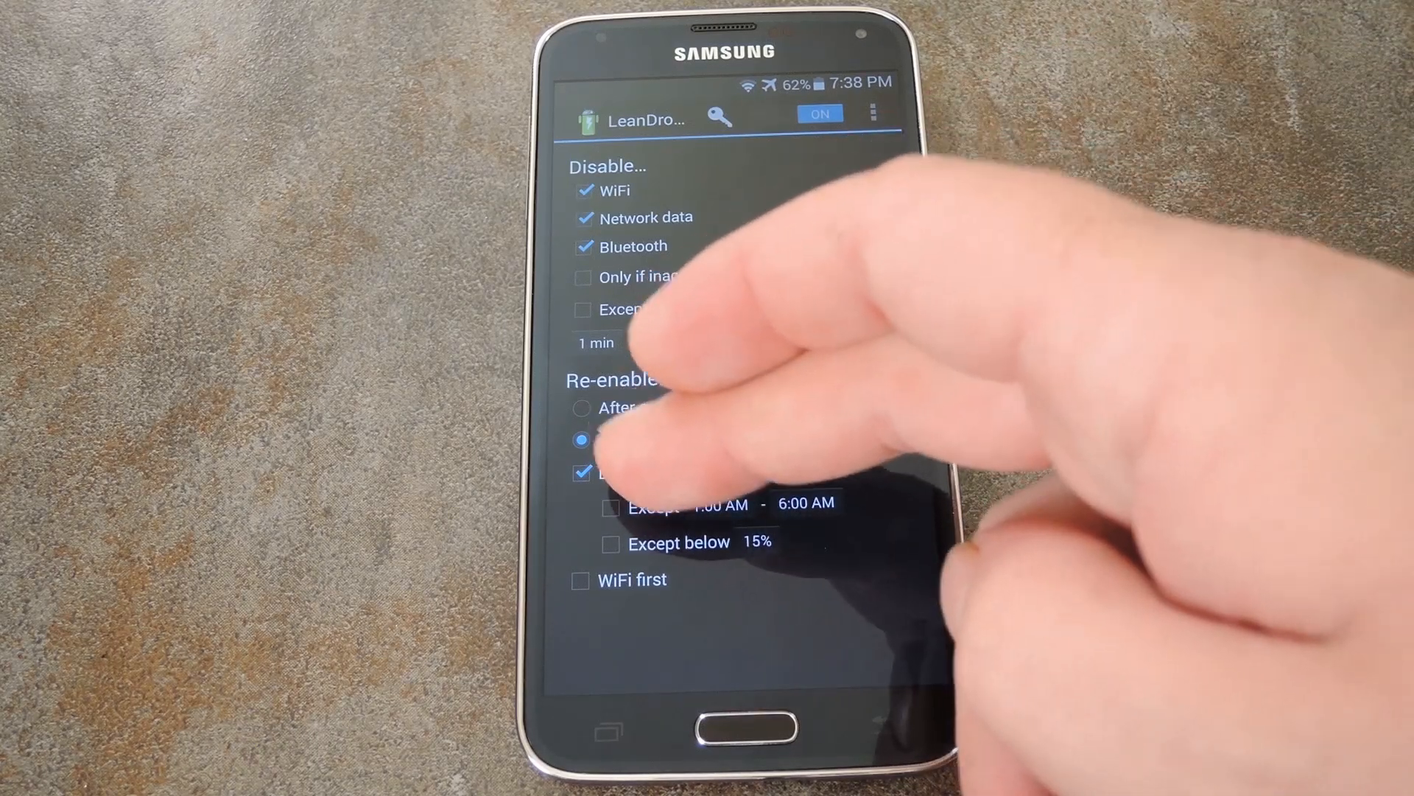
{"action": "left_click", "coordinate": [593, 344]}
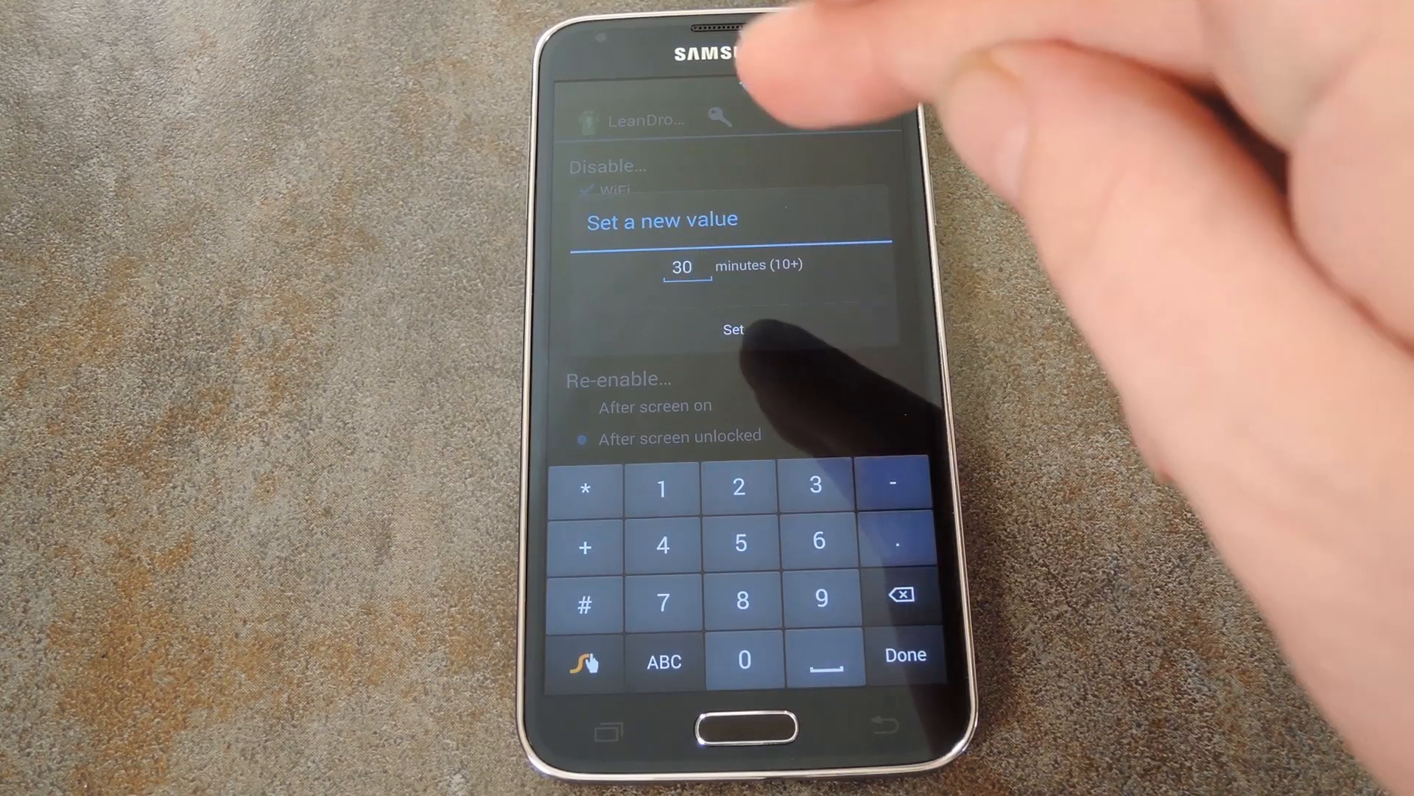
{"action": "left_click", "coordinate": [734, 329]}
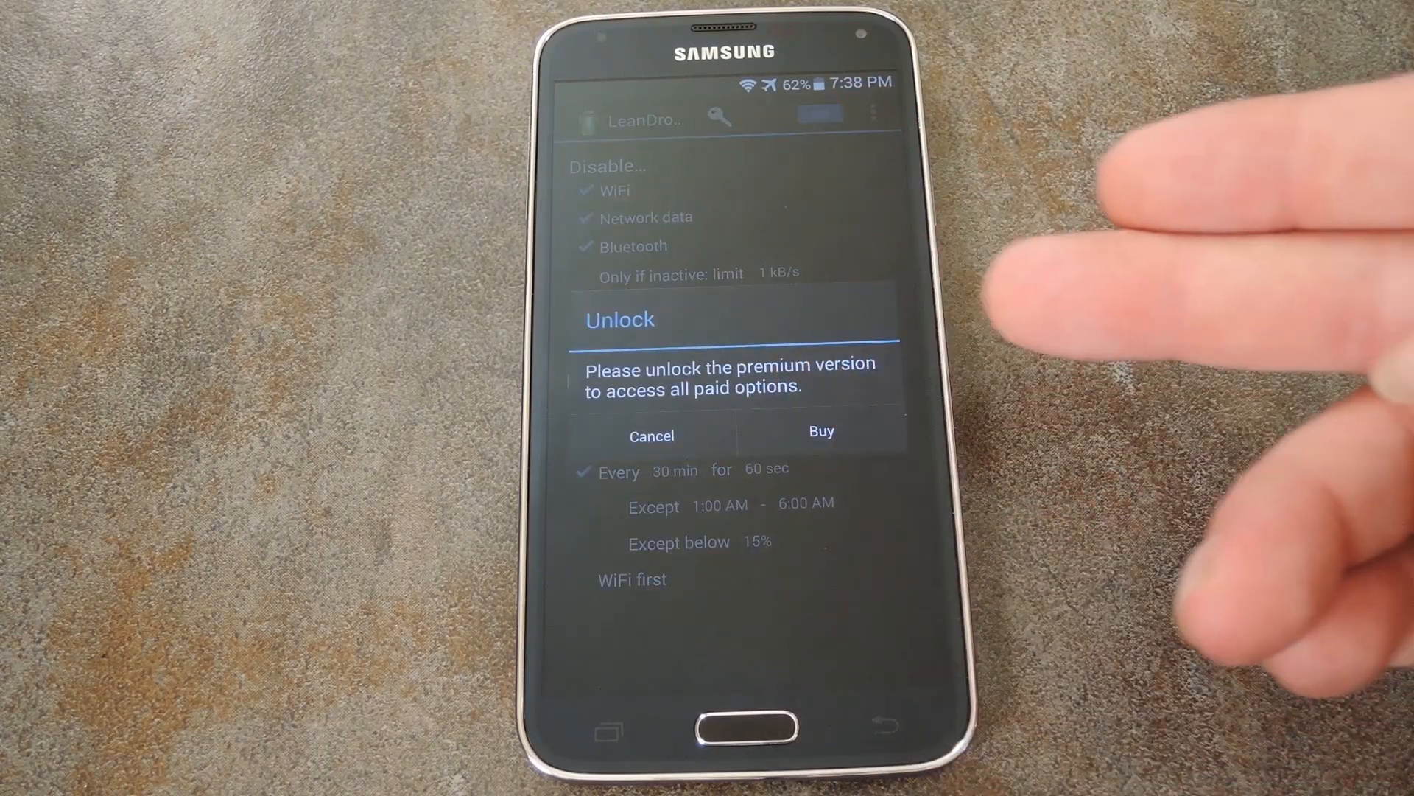
{"action": "left_click", "coordinate": [651, 436]}
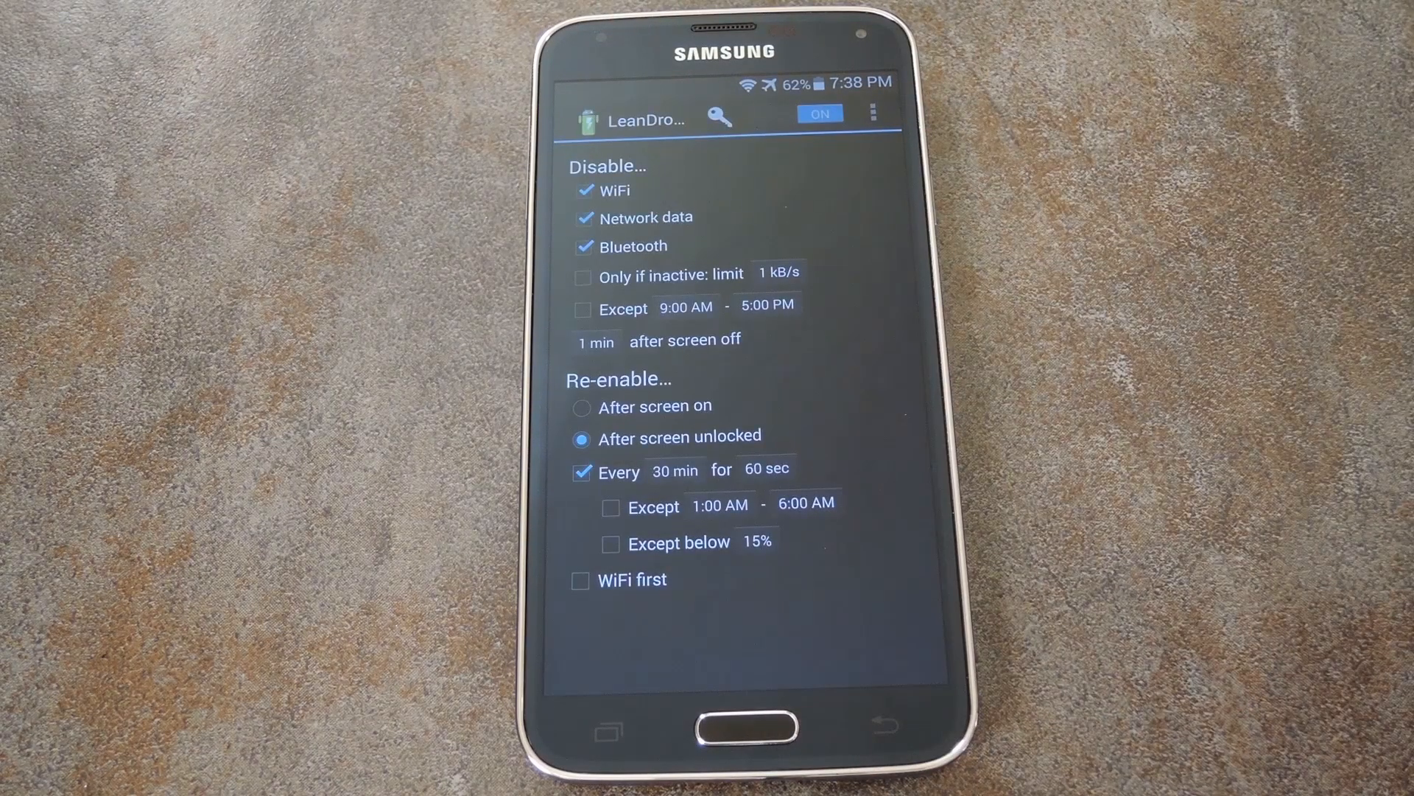
- Enable Except below 15%, then lock the phone and wake it to the lock screen
{"action": "left_click", "coordinate": [610, 542]}
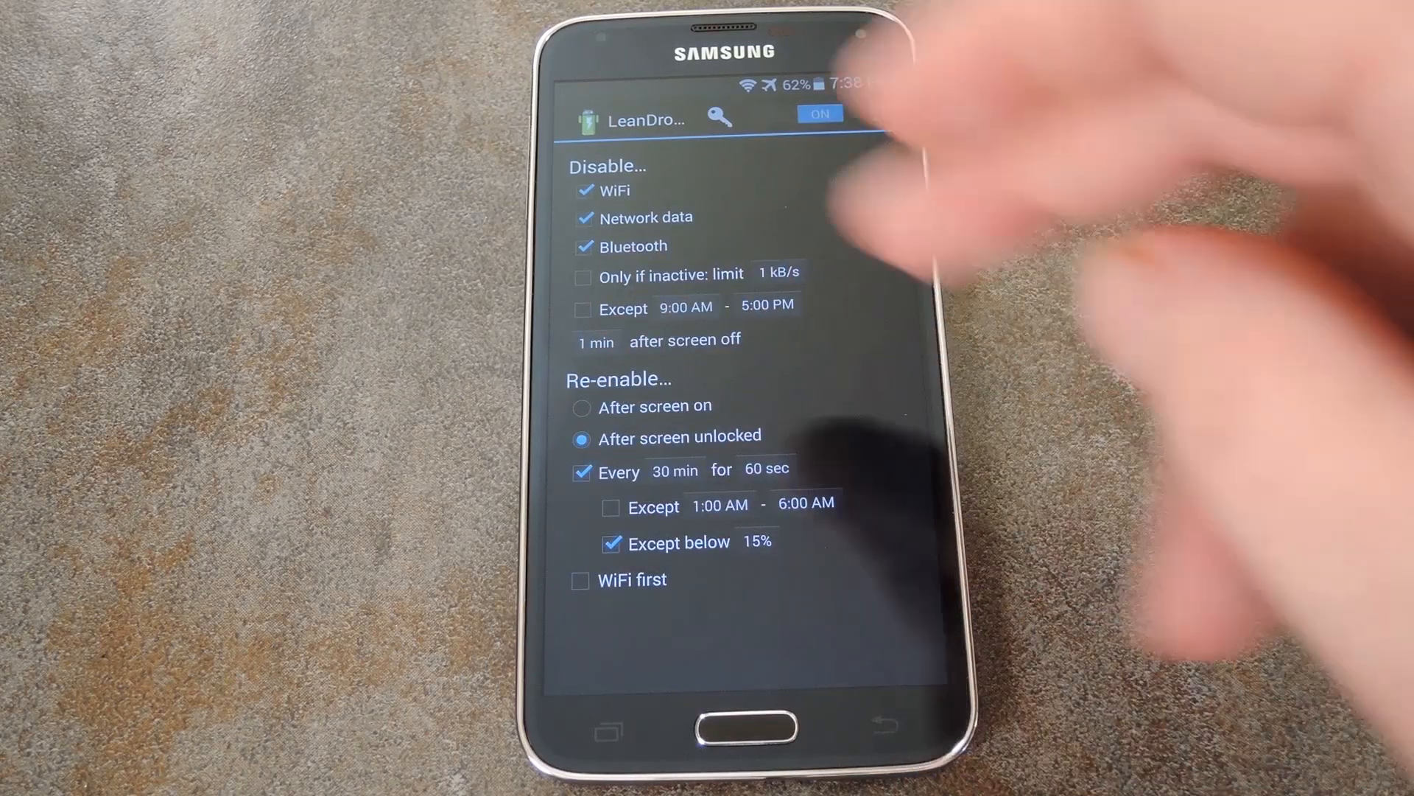
{"action": "left_click", "coordinate": [582, 579]}
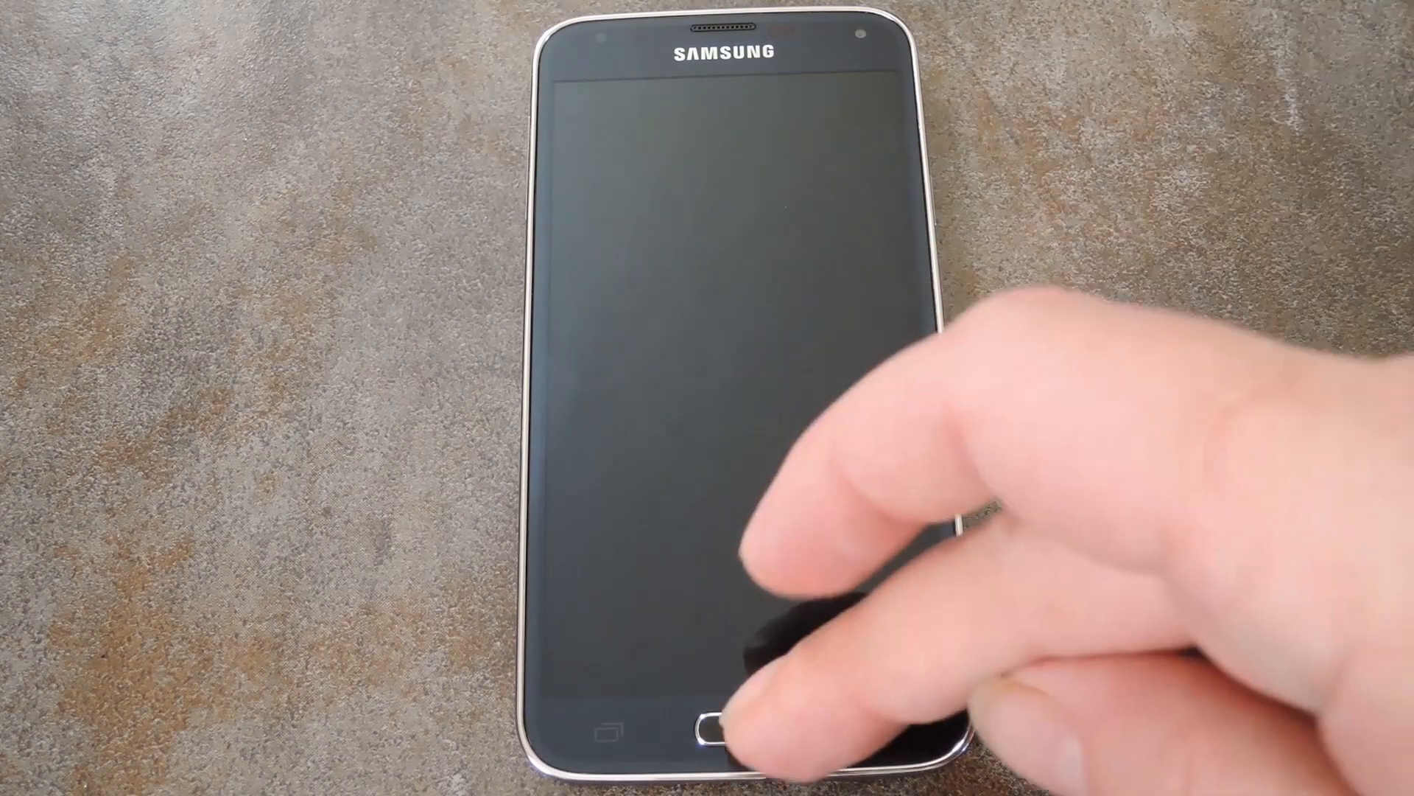
{"action": "left_click", "coordinate": [706, 727]}
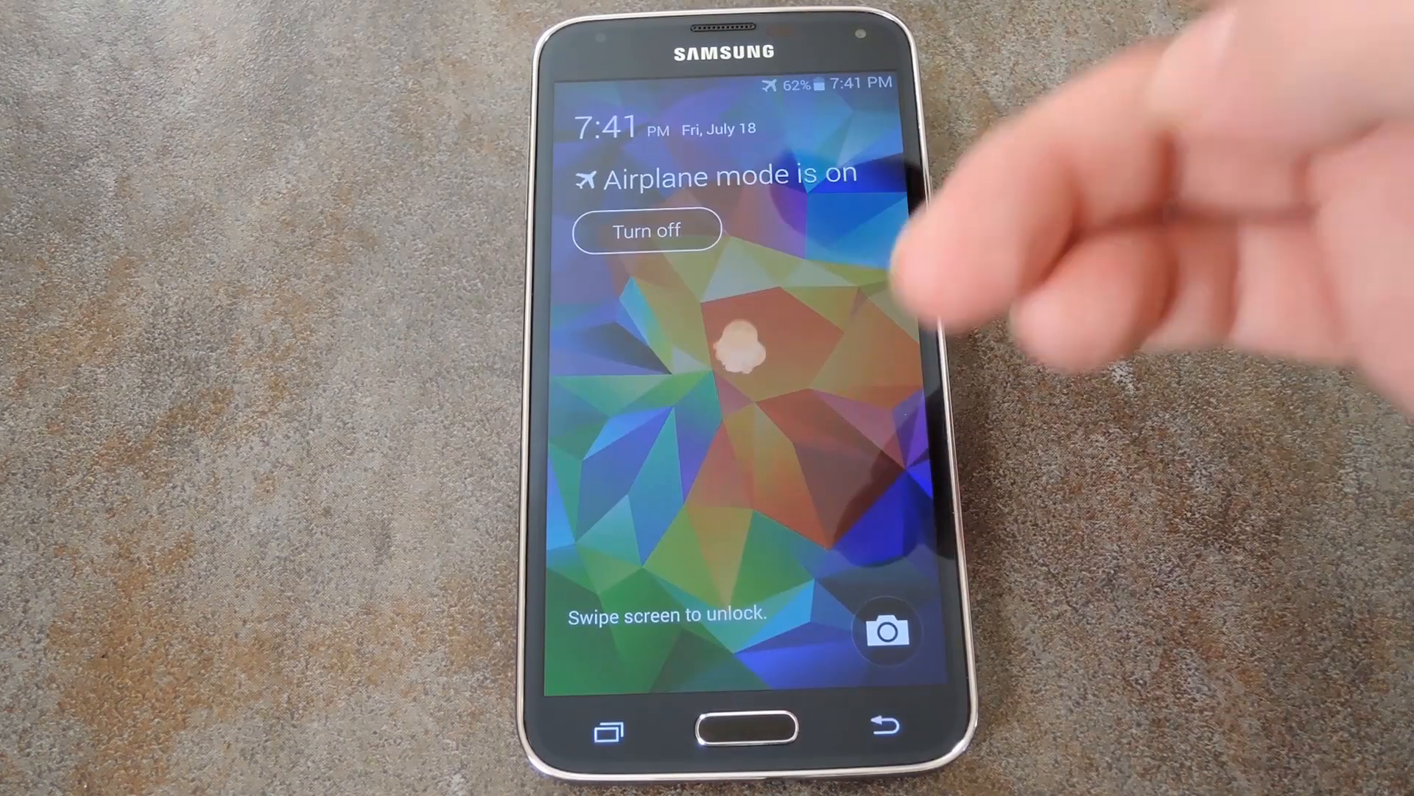